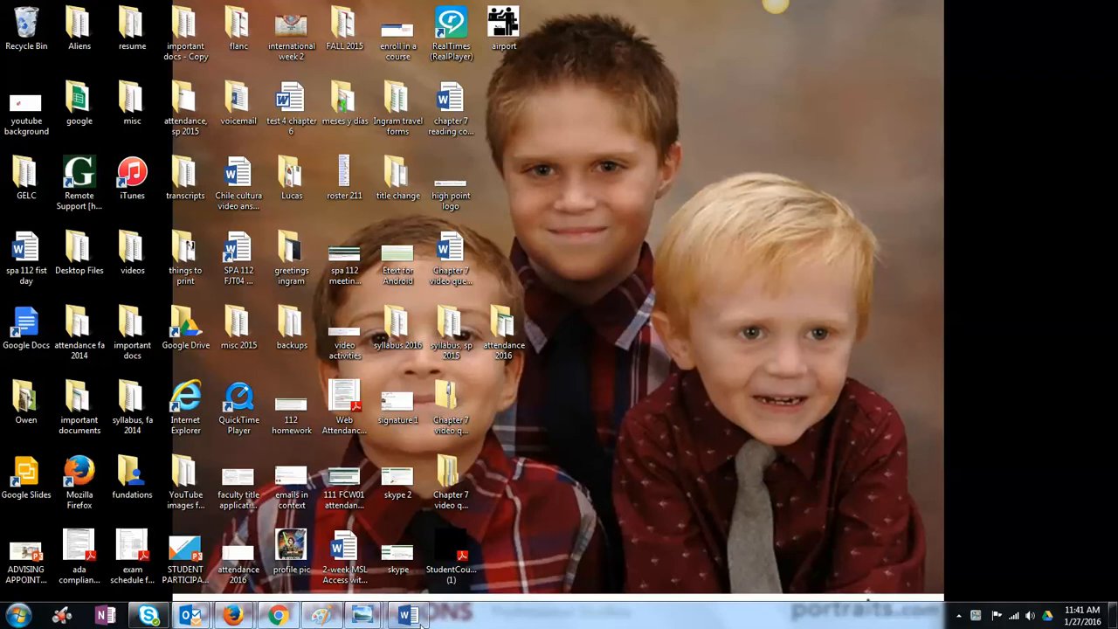
Launch Chrome from the taskbar onto the Pearson MyLanguageLabs home page
click(277, 615)
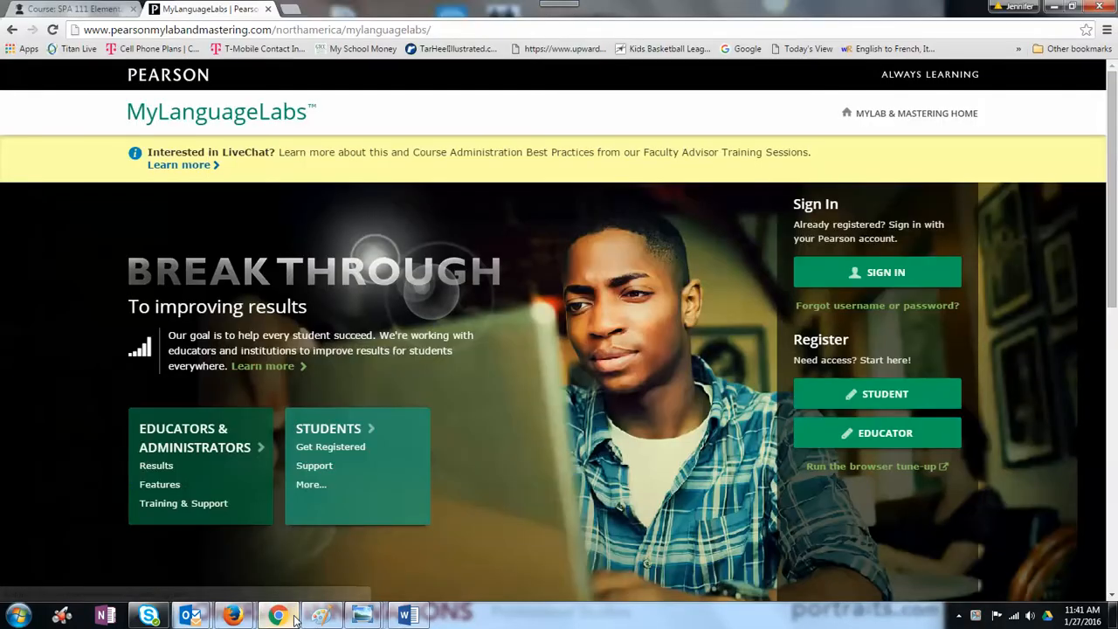
mouse_move(876, 273)
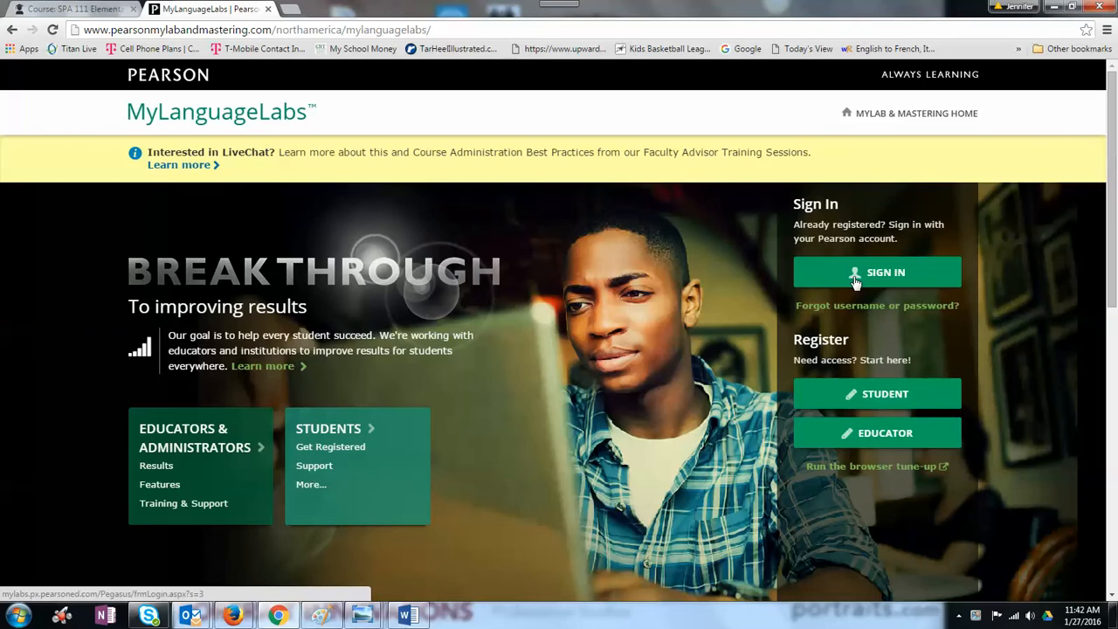
Sign in to MyLanguageLabs, retyping the password after the first attempt fails
click(877, 273)
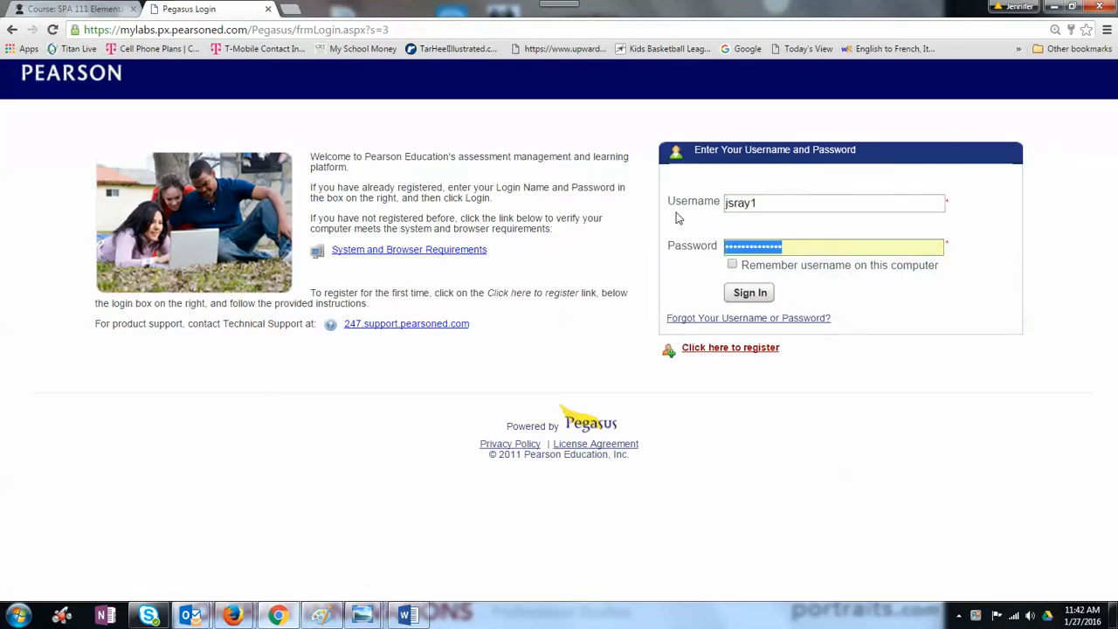
click(747, 291)
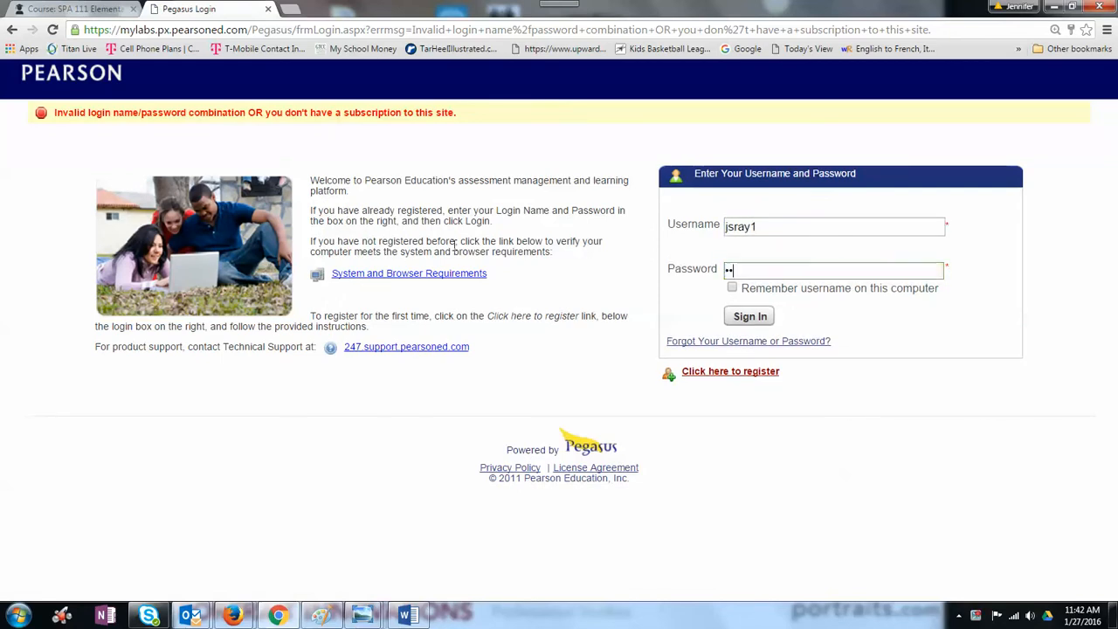
text(password)
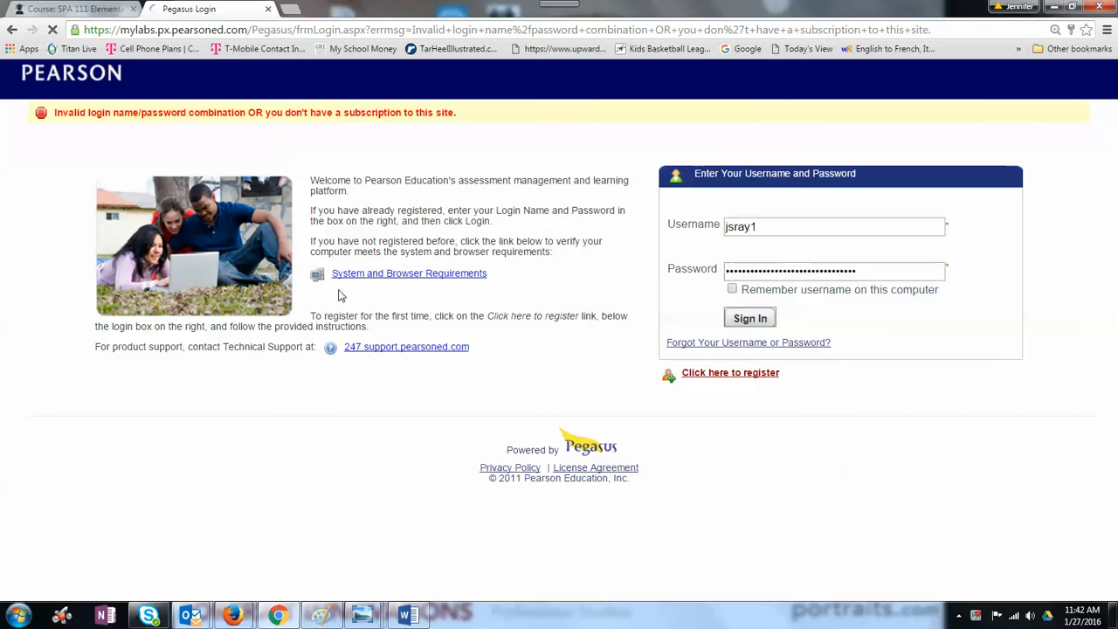
click(747, 318)
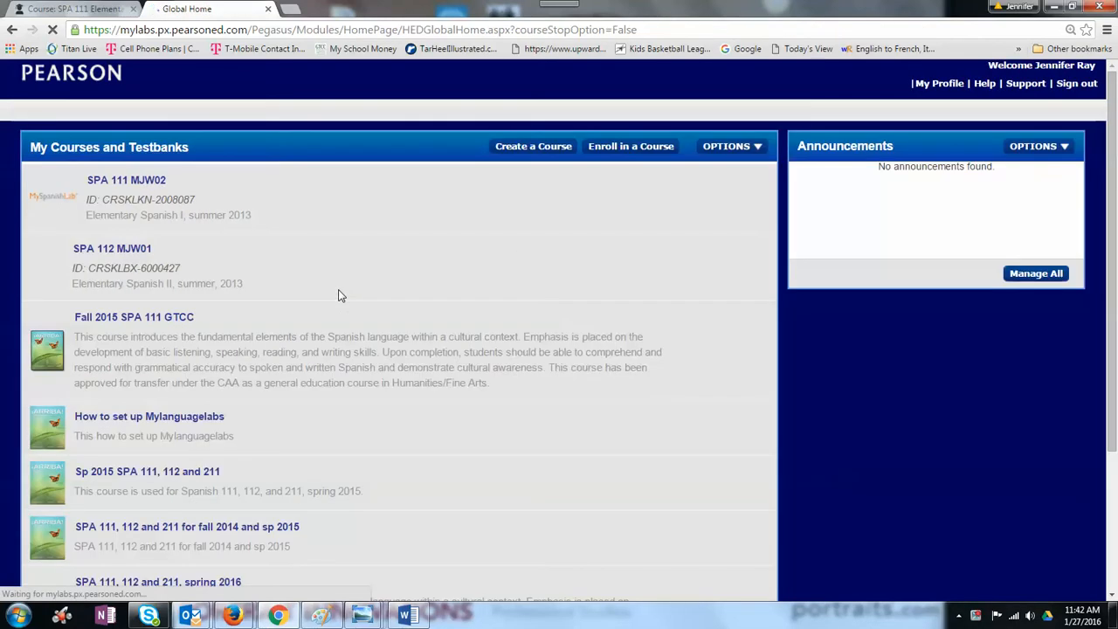
Enter the 'SPA 111, 112 and 211, spring 2016' program and its SPA 111 FCW01 section
click(157, 580)
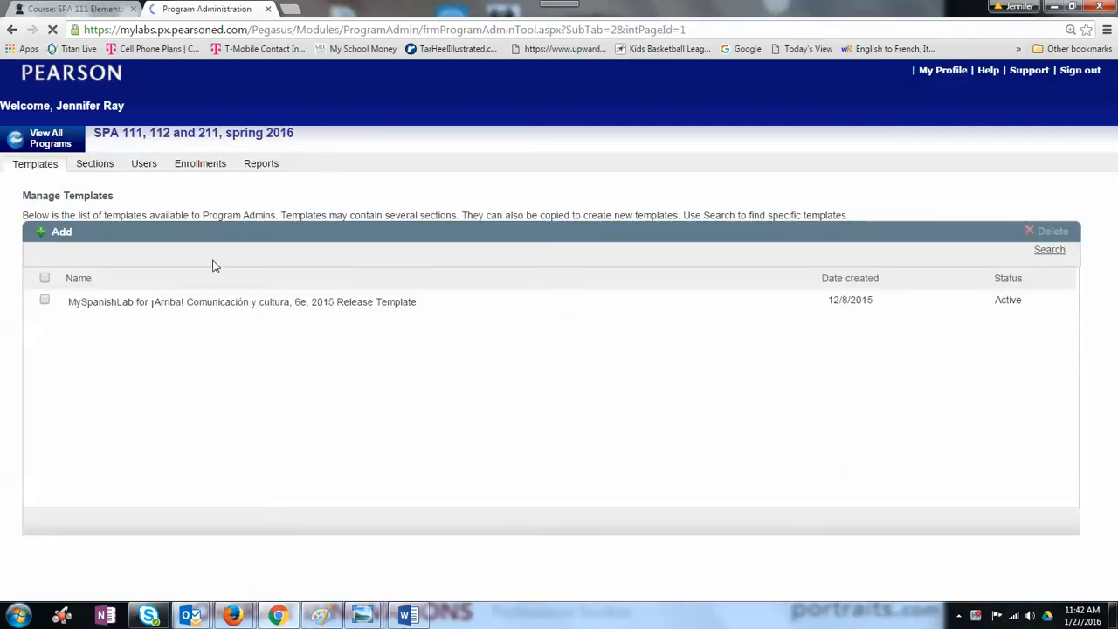
click(94, 165)
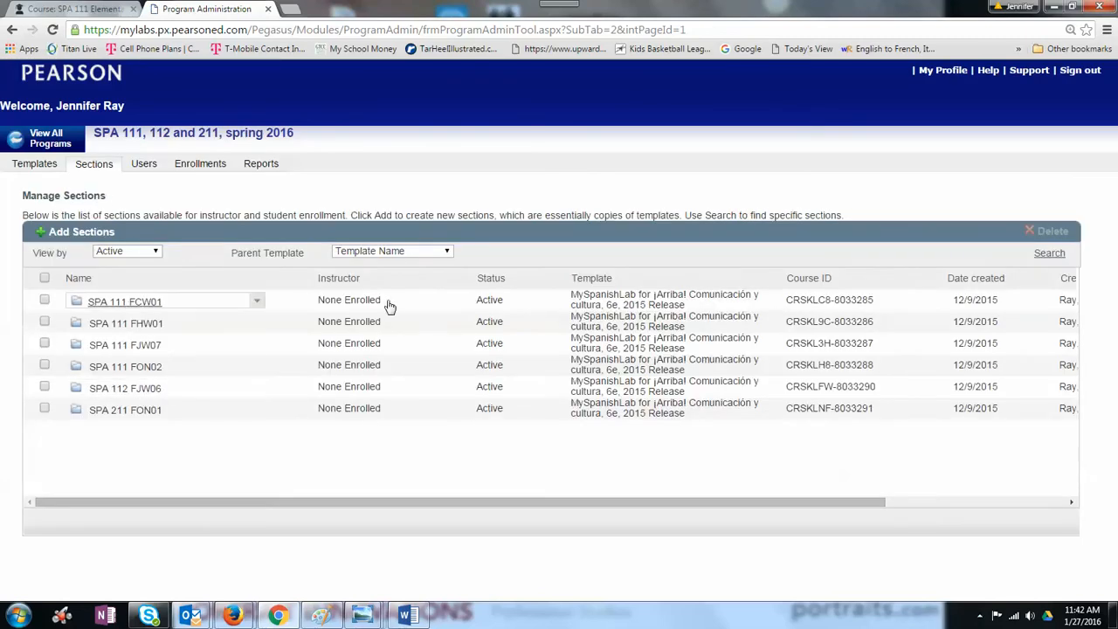
click(124, 300)
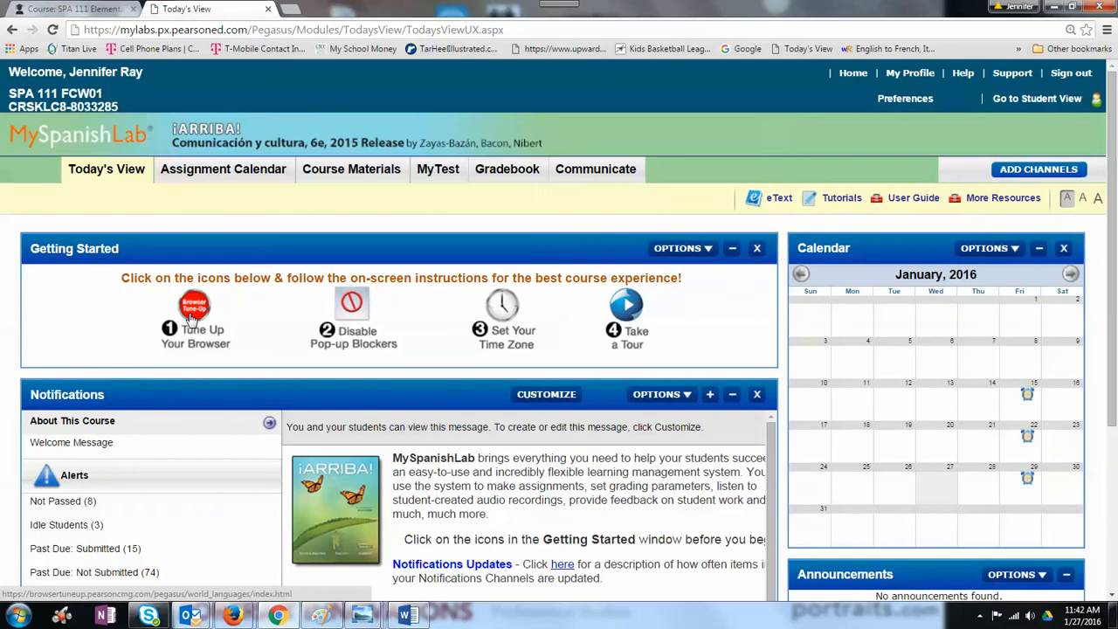
Start 'Tune Up Your Browser' from Getting Started, loading Pearson Browser Check in a new tab
click(192, 307)
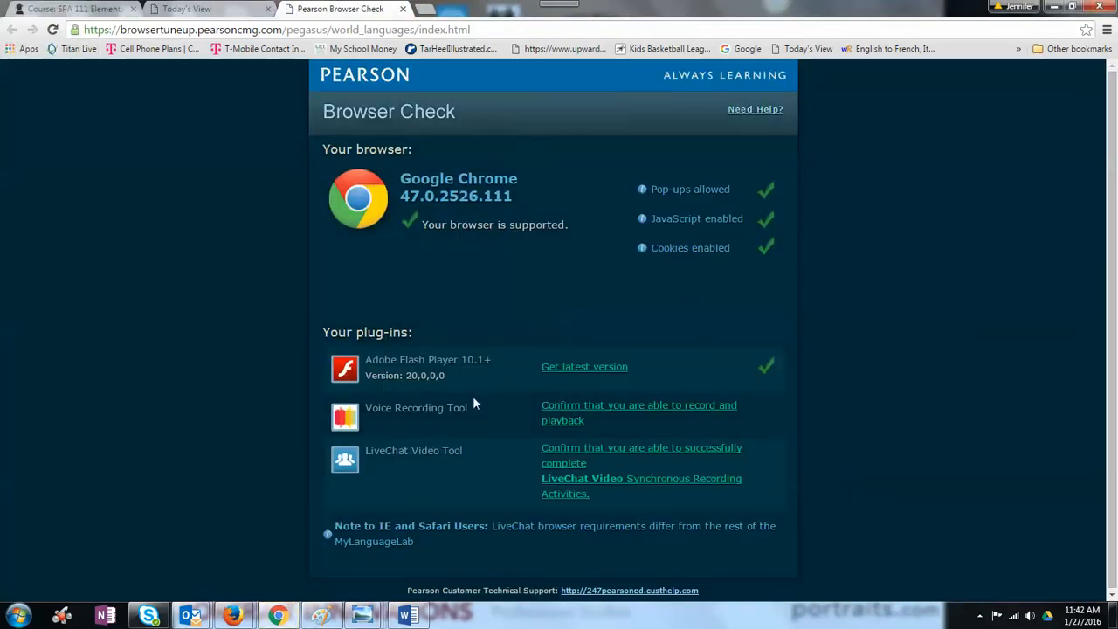
mouse_move(346, 416)
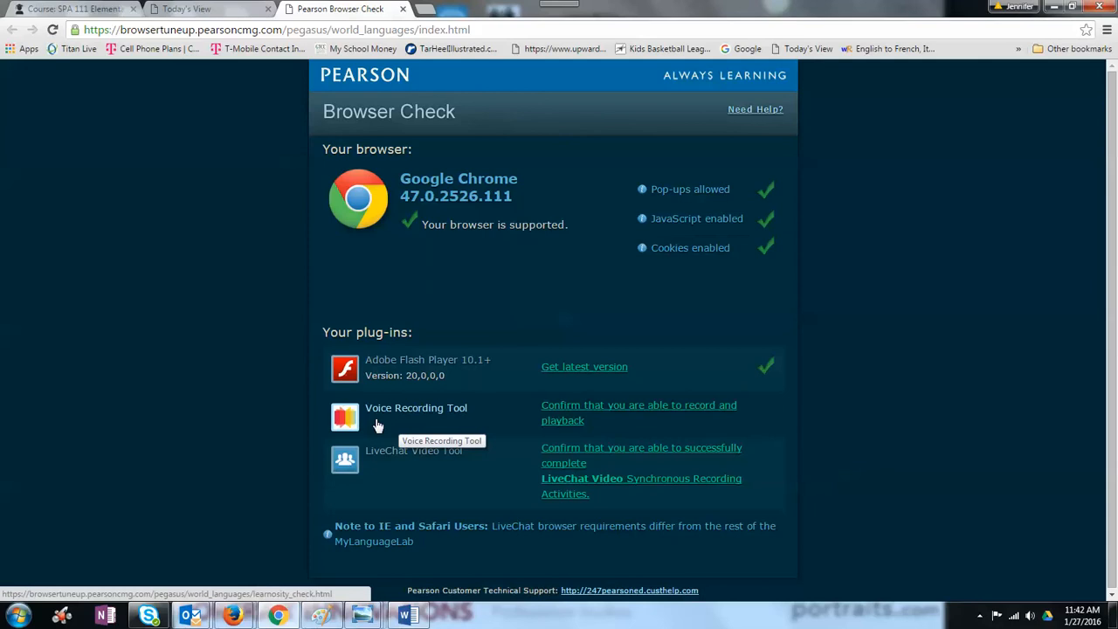
mouse_move(594, 415)
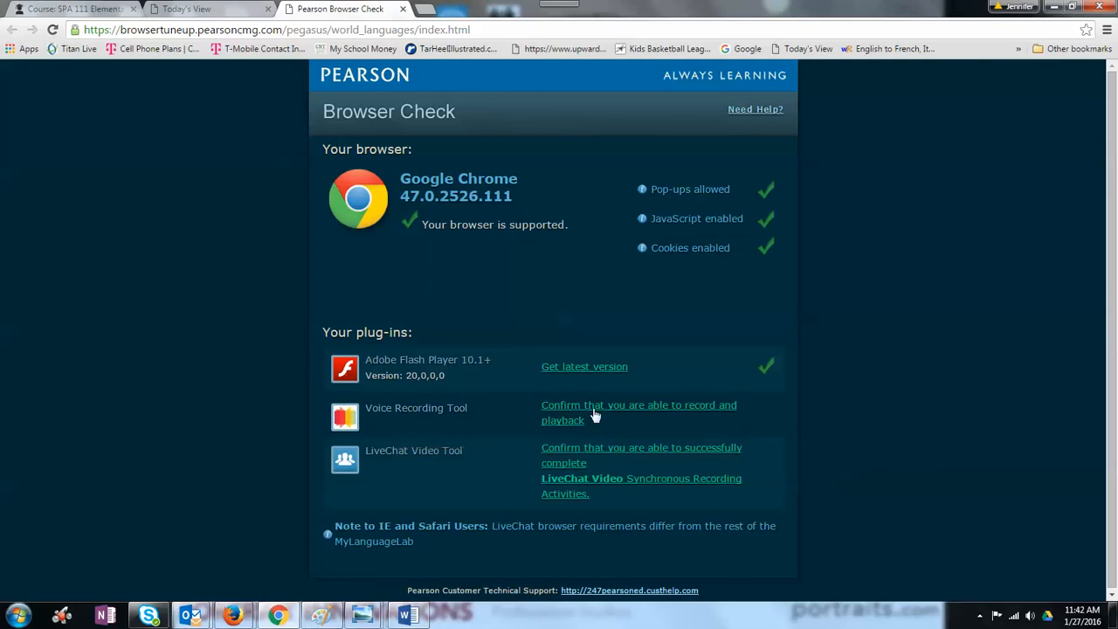
Go to the record-and-playback check and allow Chrome to load the page's unsafe scripts
click(639, 412)
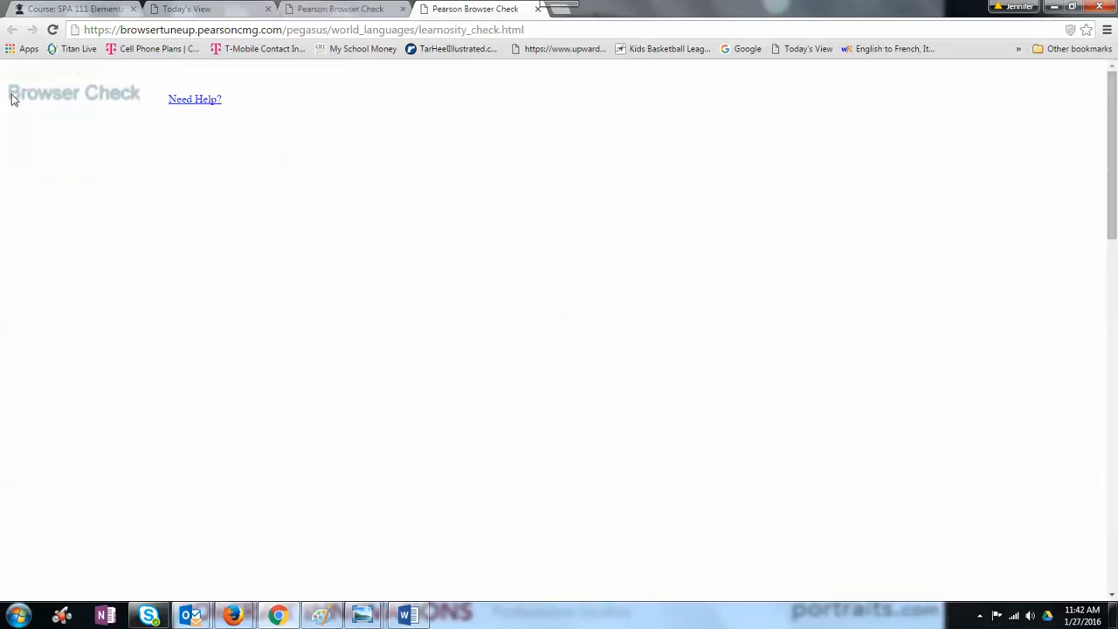
mouse_move(193, 98)
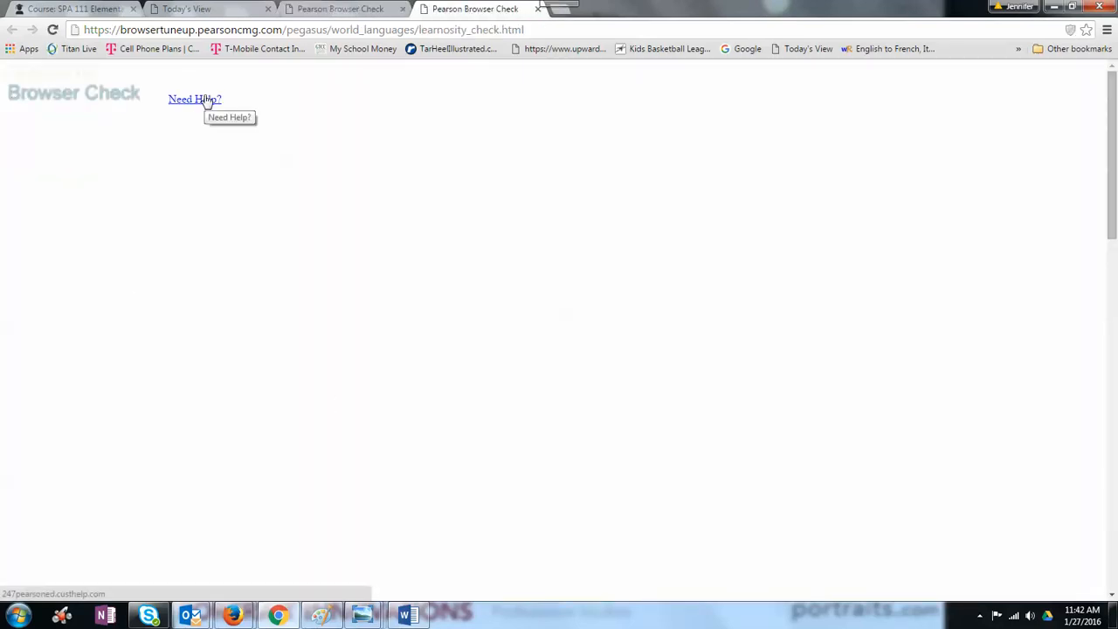
mouse_move(59, 95)
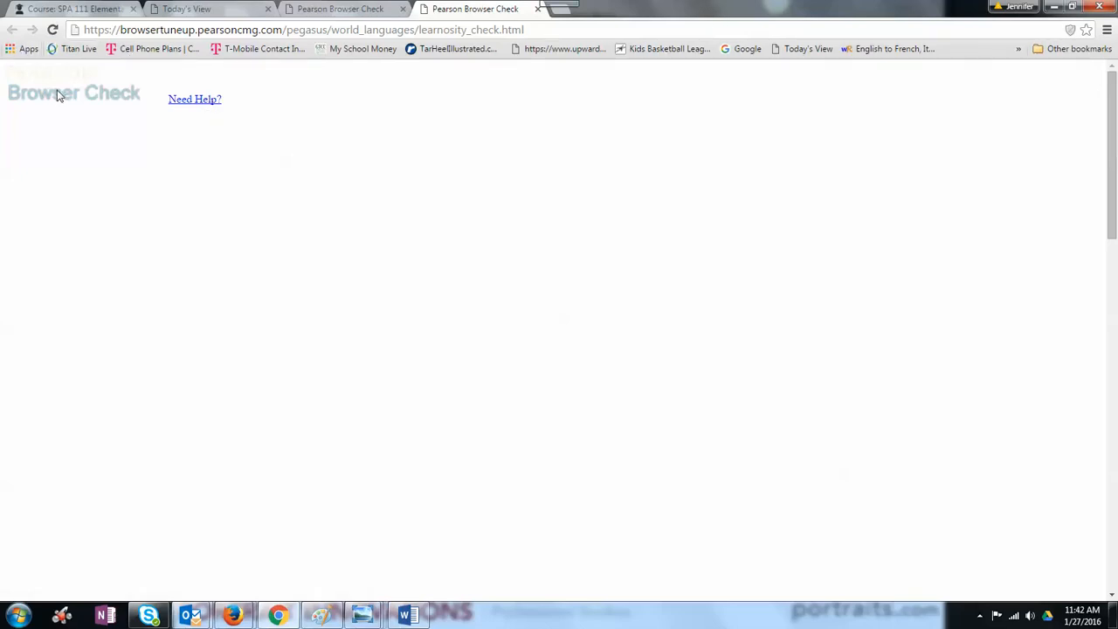
mouse_move(196, 98)
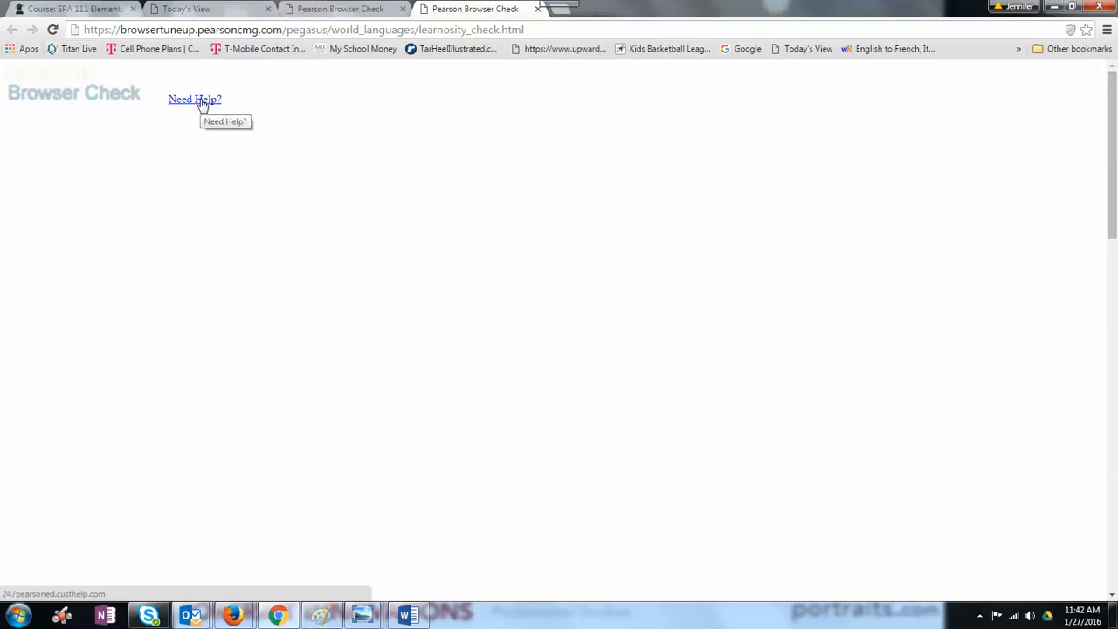
mouse_move(1074, 36)
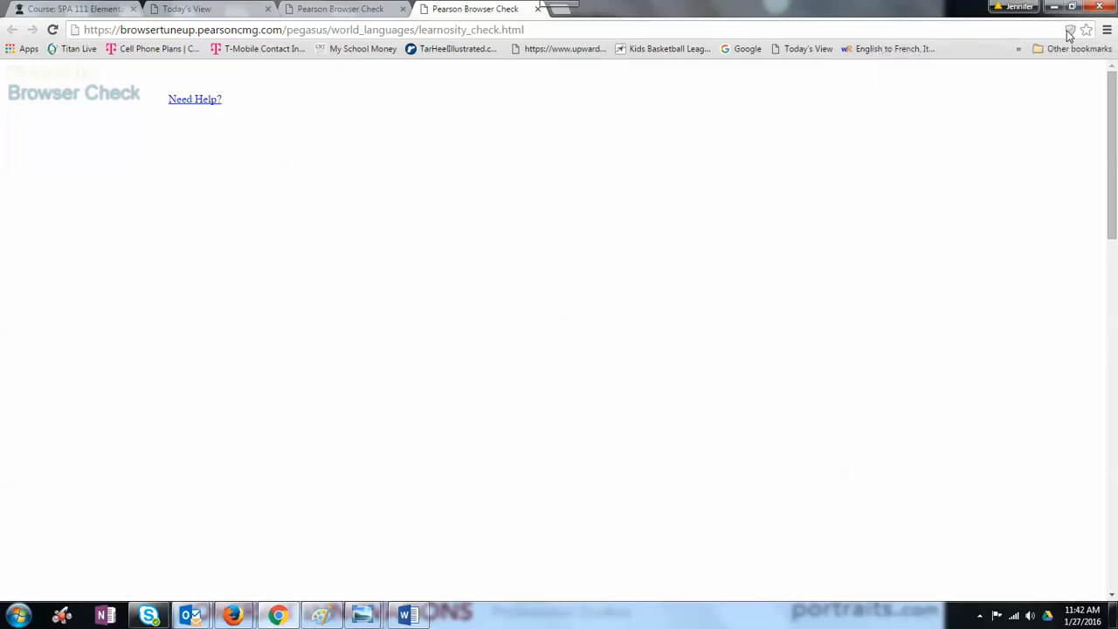
click(1069, 30)
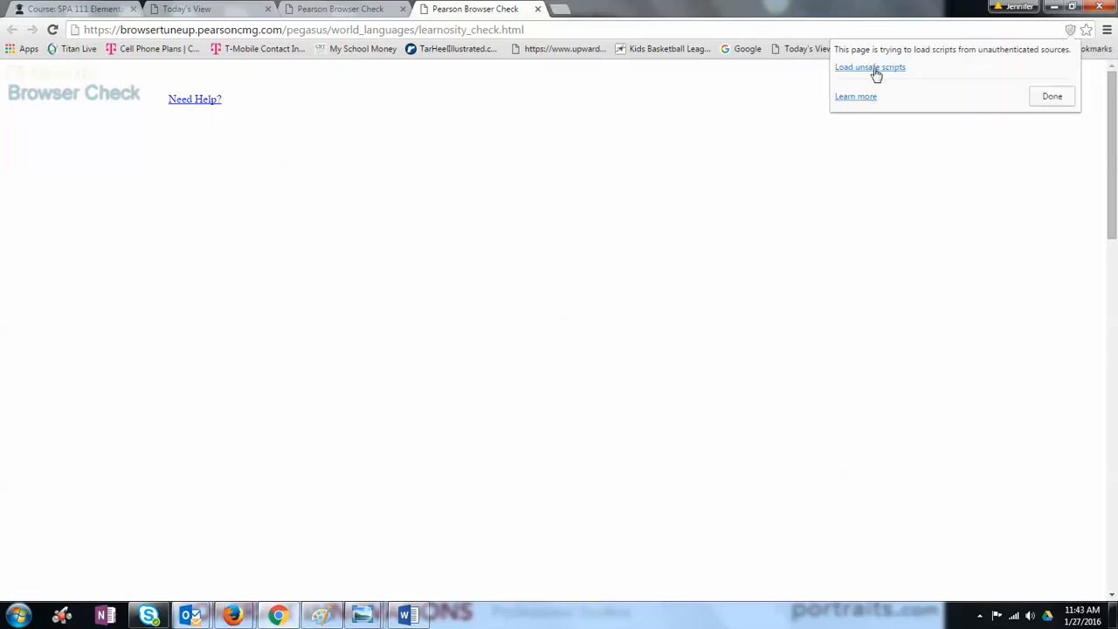
click(870, 66)
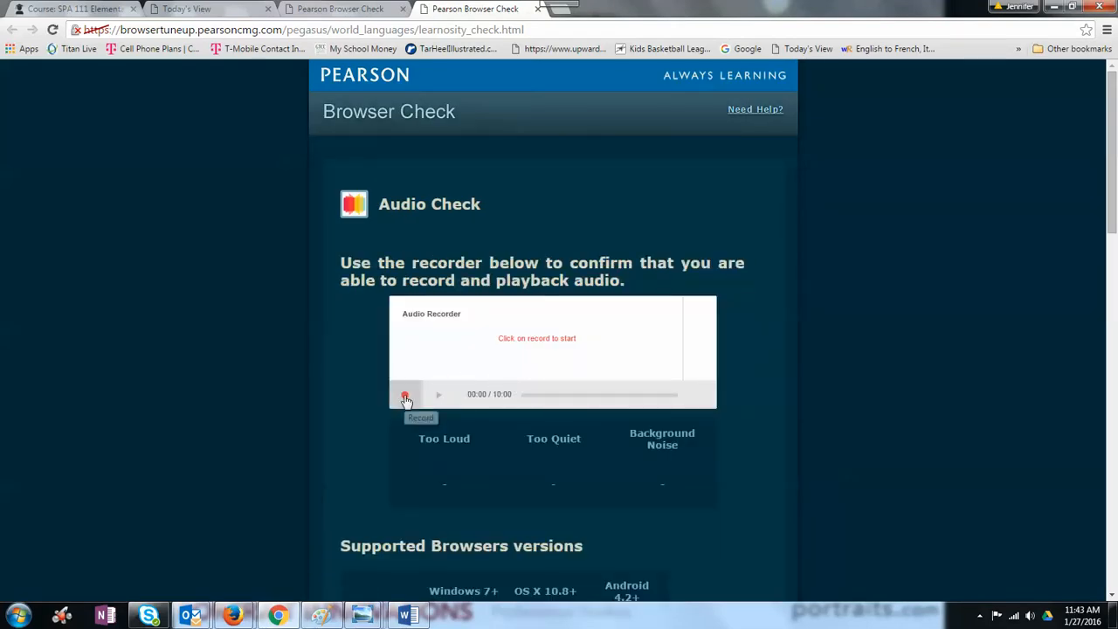
Record a test voice sample with microphone access granted, then play it back
click(405, 394)
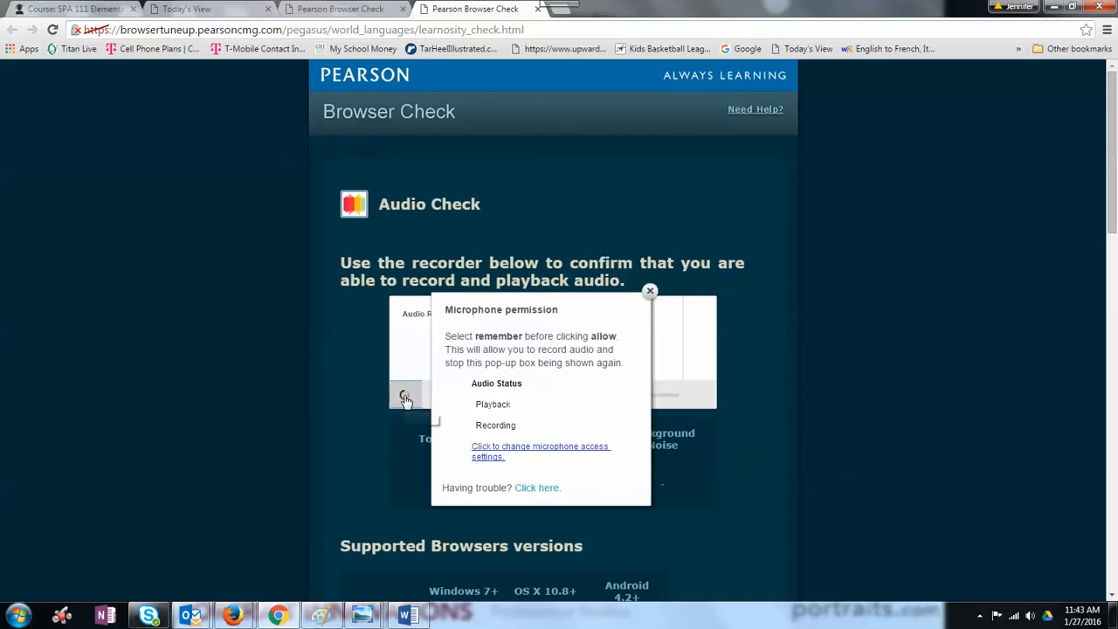
click(405, 395)
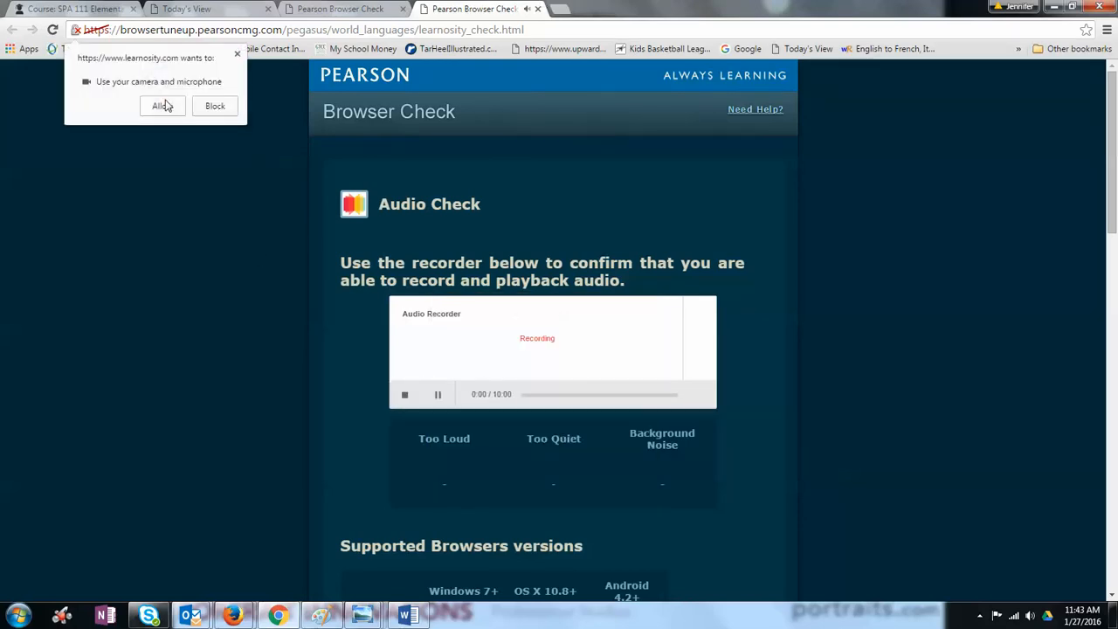
click(157, 107)
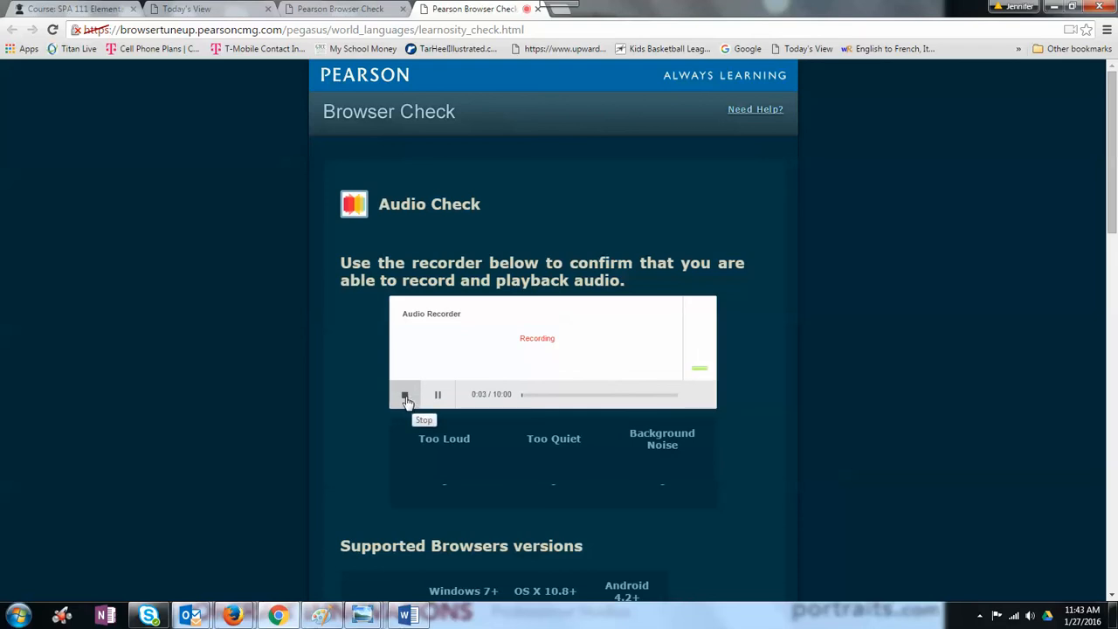
click(405, 395)
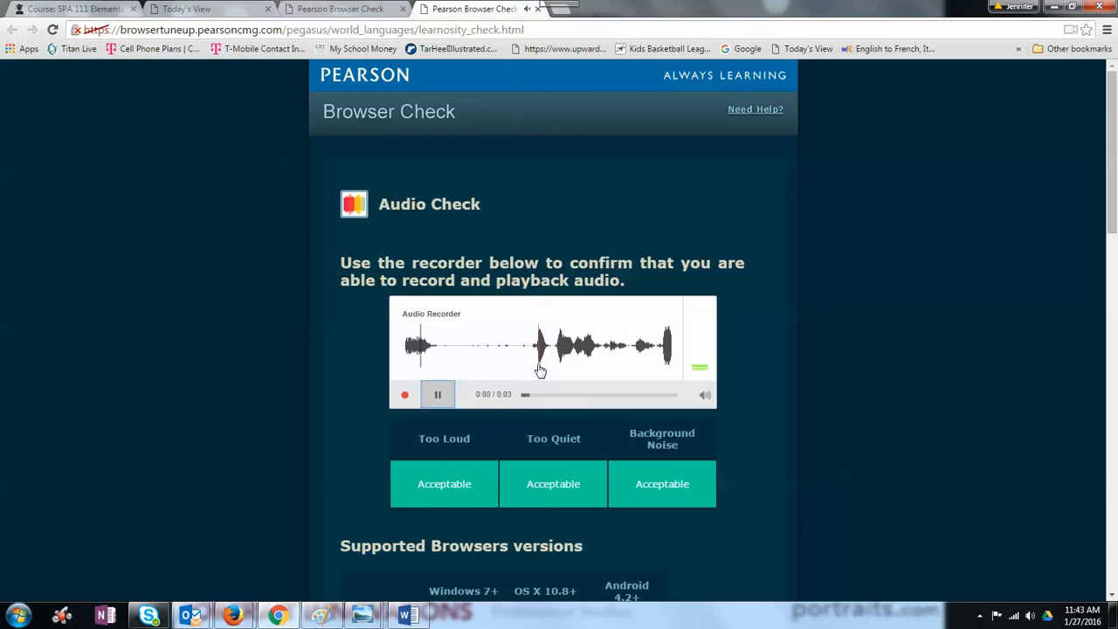
click(437, 394)
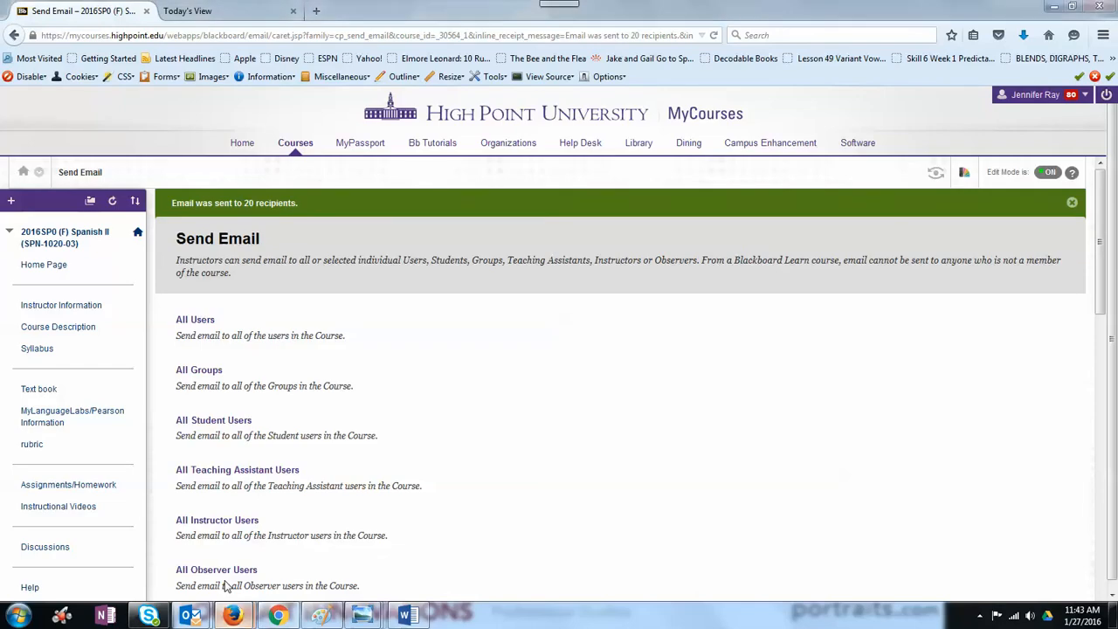
Return to the MySpanishLab course tab and relaunch the browser tune-up check in Firefox
click(186, 11)
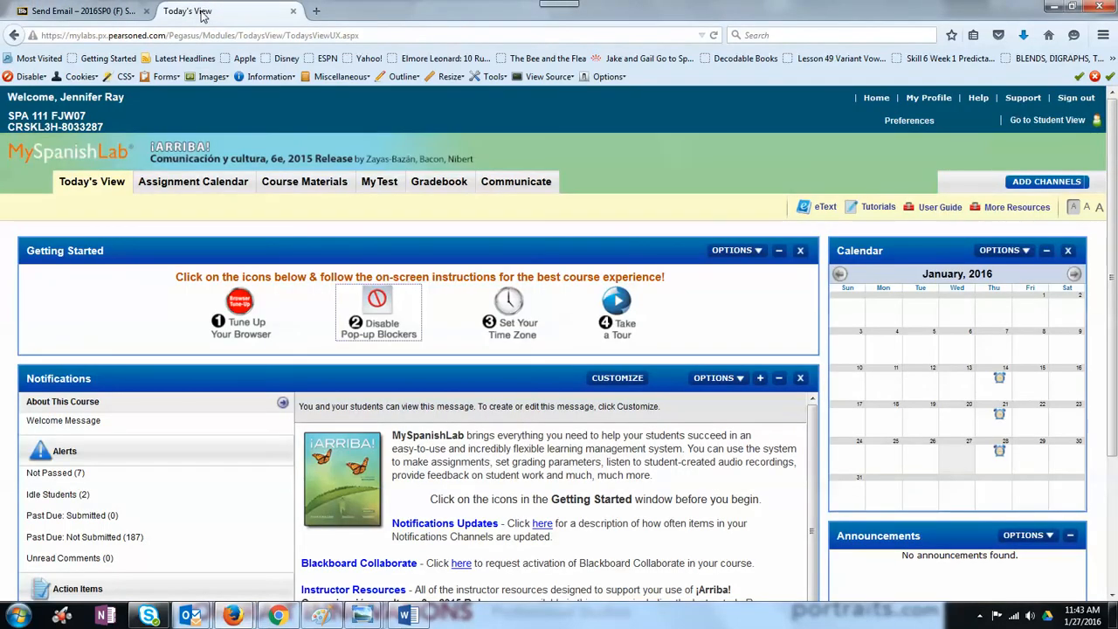
mouse_move(241, 311)
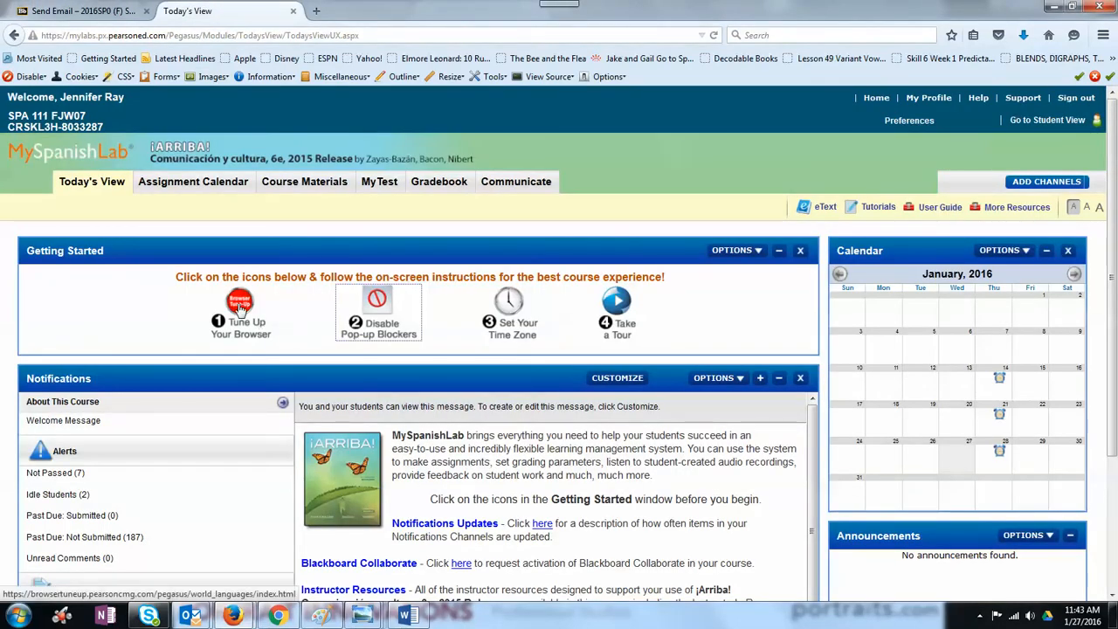
click(241, 305)
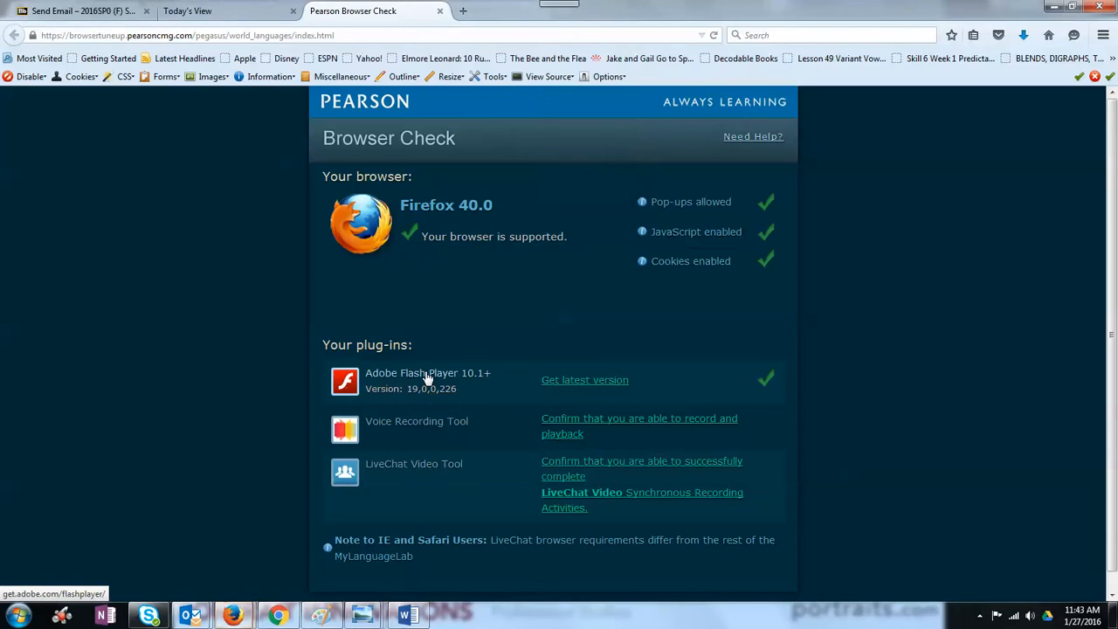
mouse_move(541, 421)
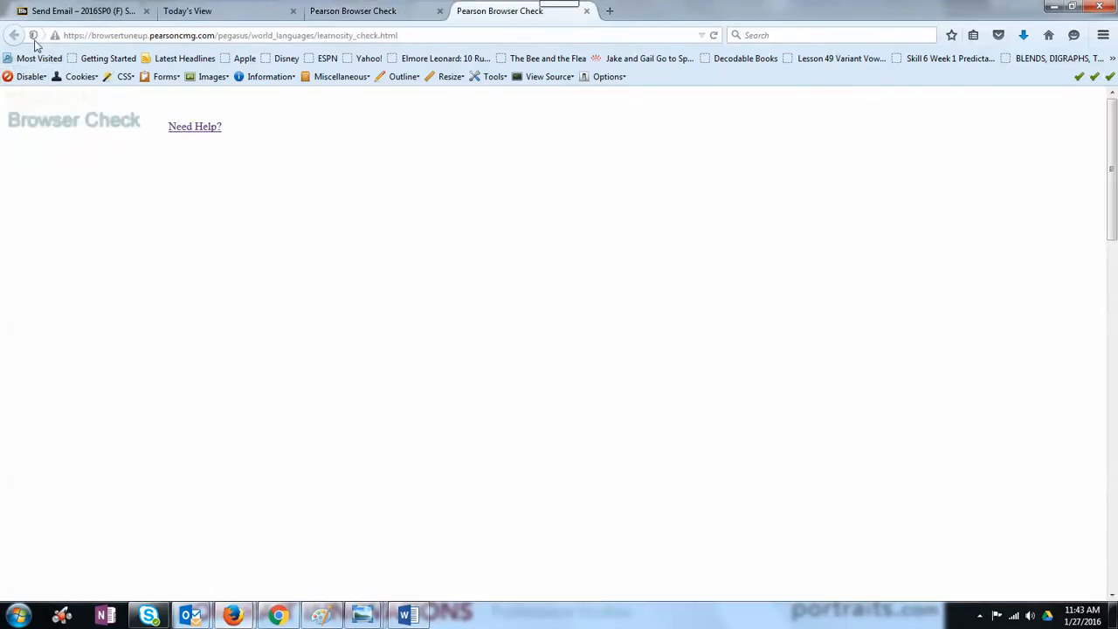
Disable Firefox's blocked-content protection for this page so the audio recorder loads
click(35, 35)
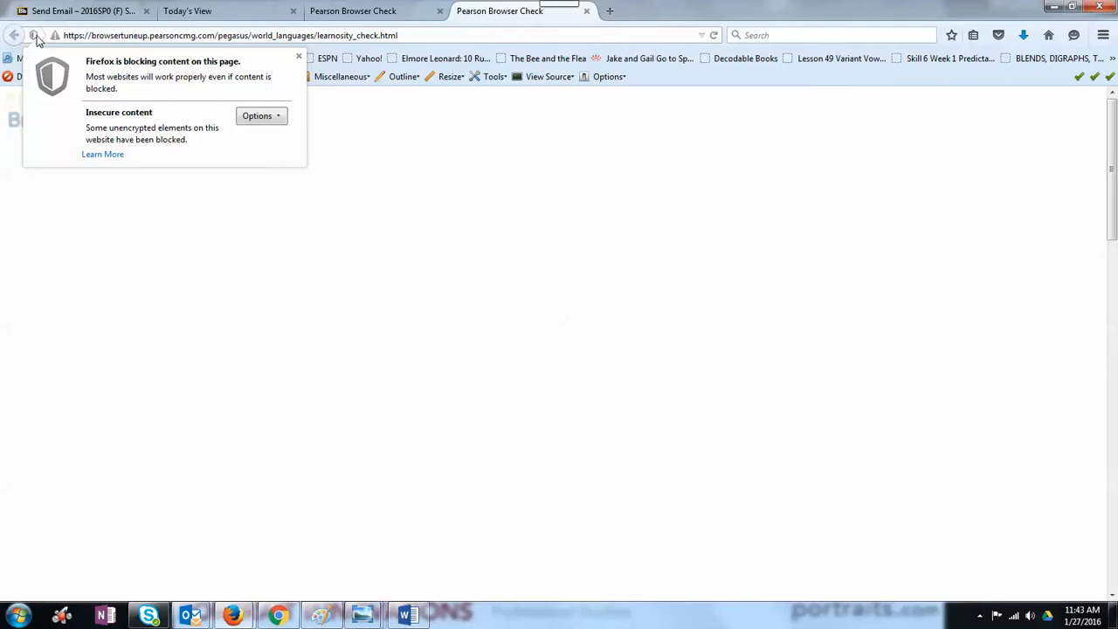
click(260, 116)
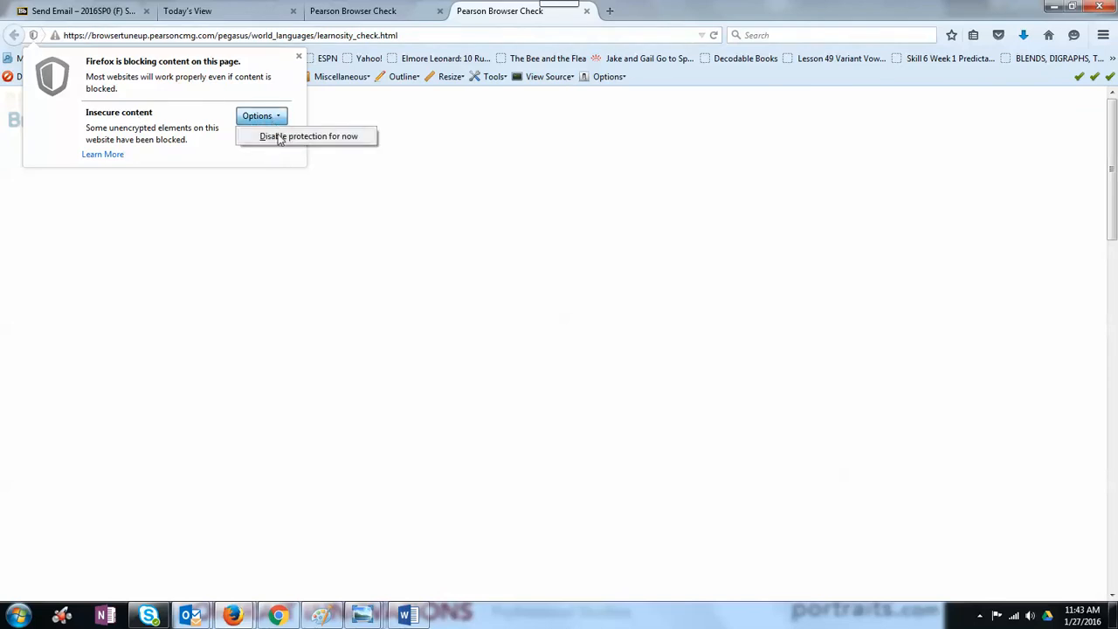
click(307, 136)
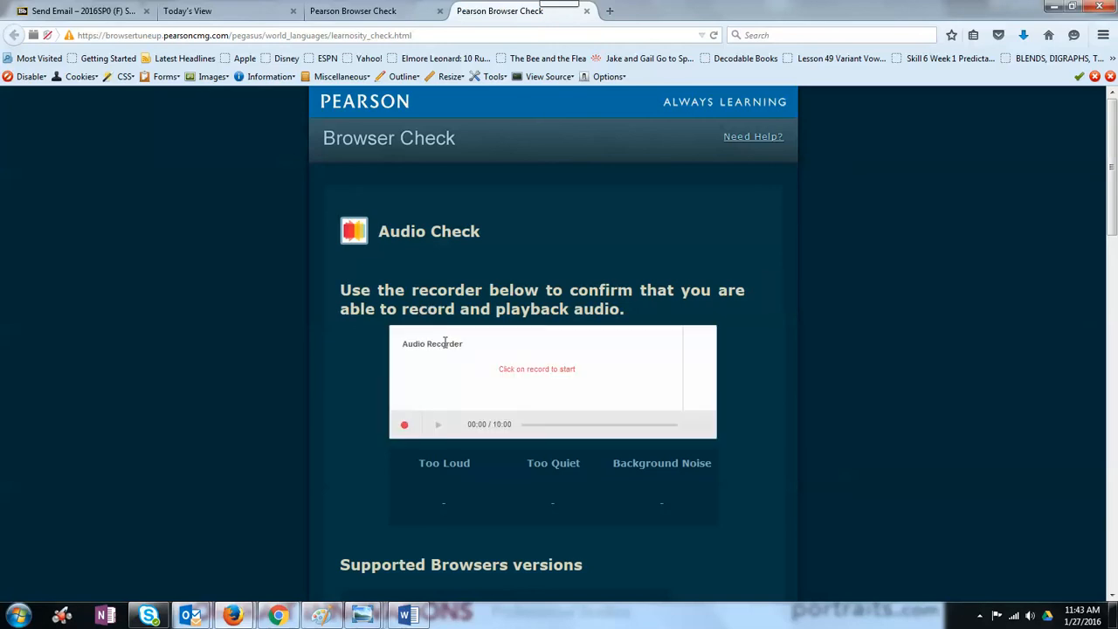
mouse_move(403, 426)
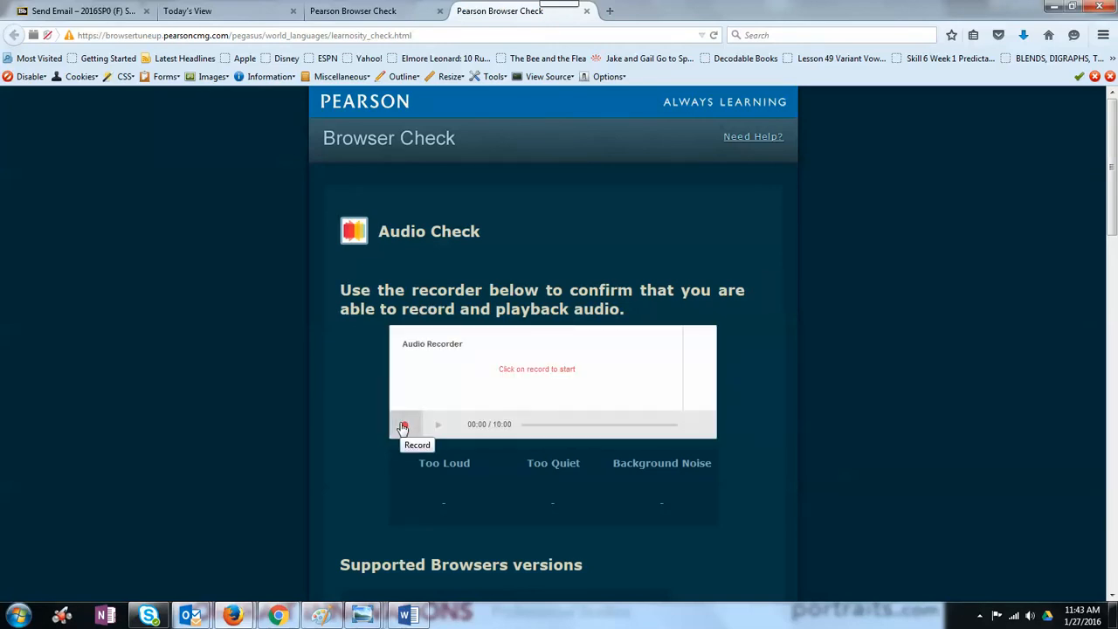
Record a first voice sample, get its loudness results, and play it back
click(402, 424)
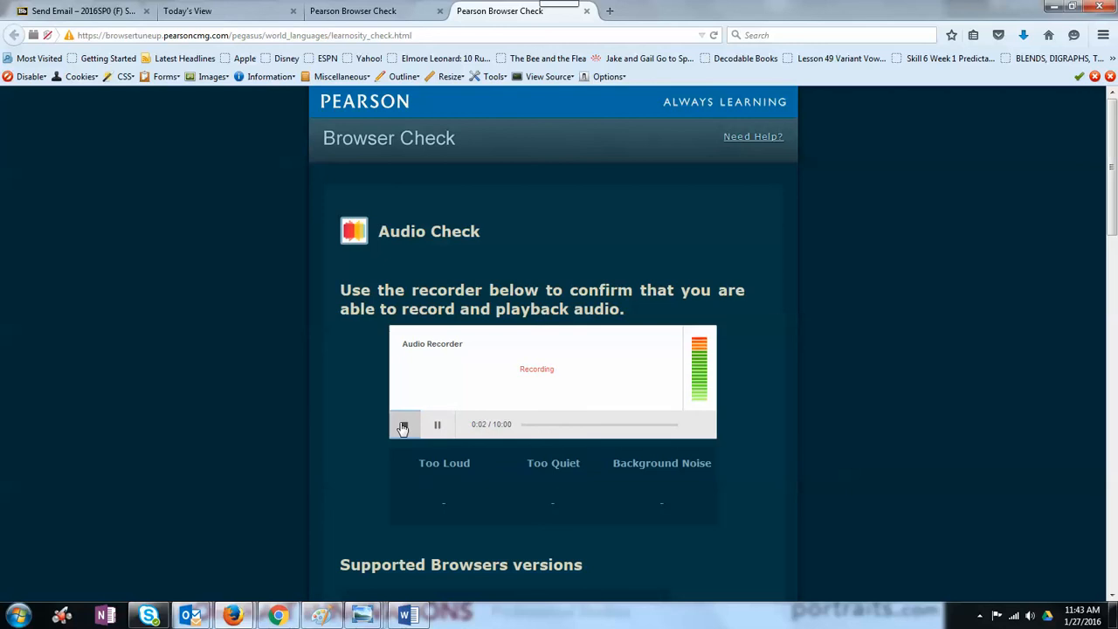
click(402, 426)
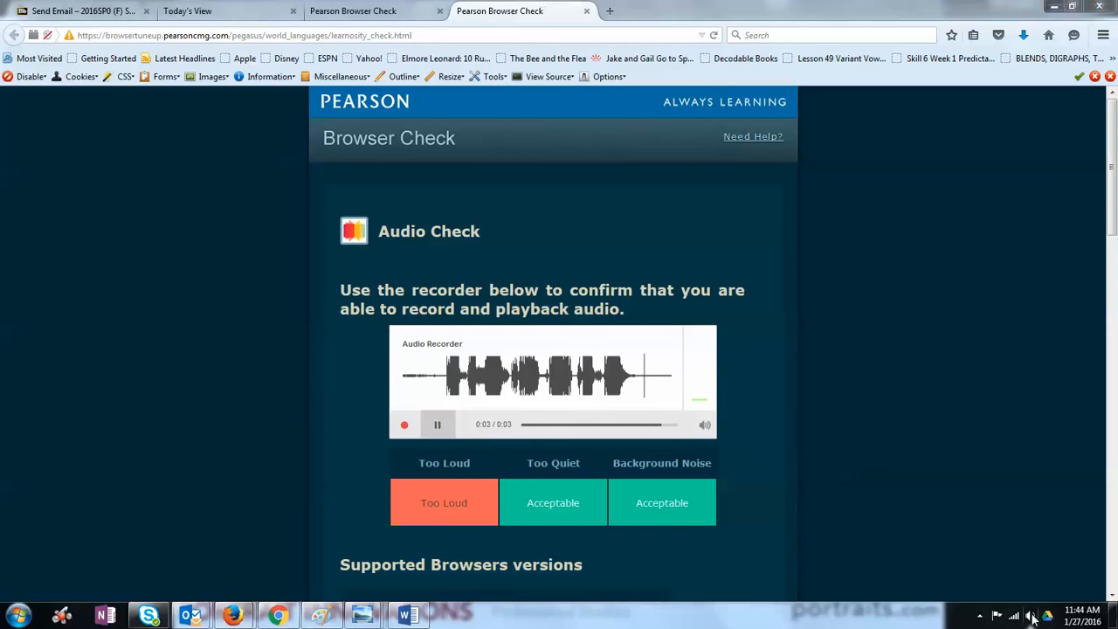
click(1030, 614)
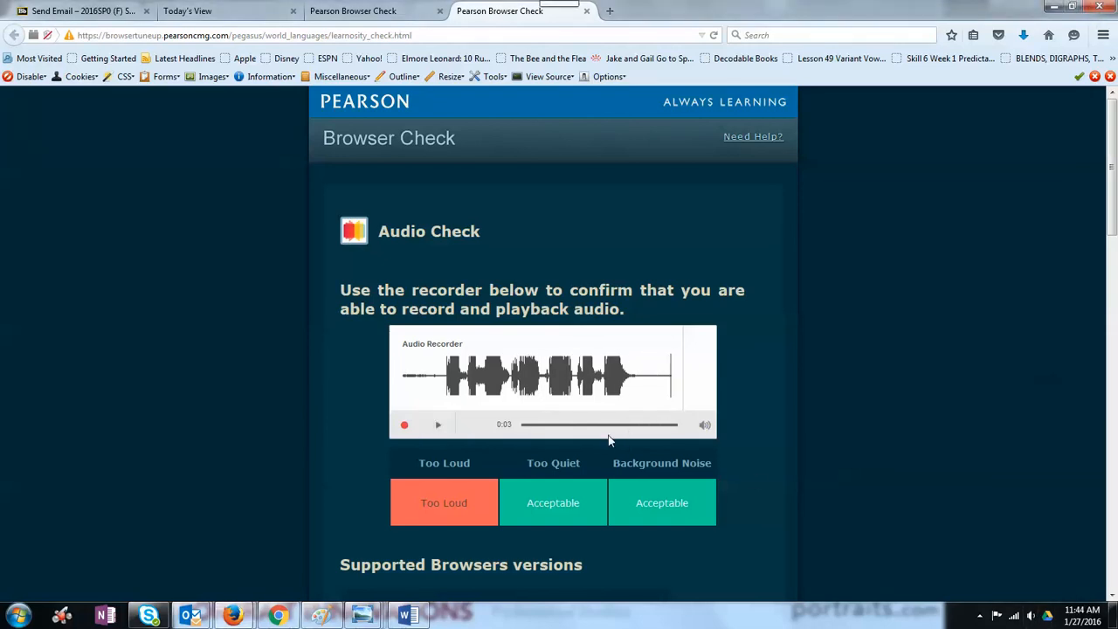
click(437, 425)
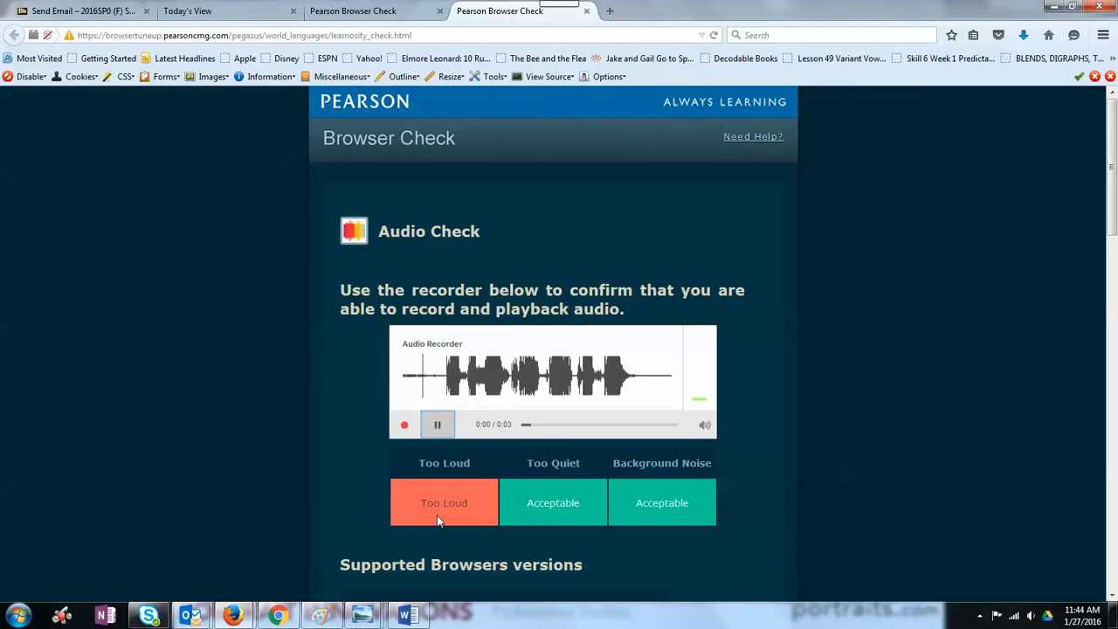
Replace it with a second recording, confirming the overwrite, and play that back
click(404, 424)
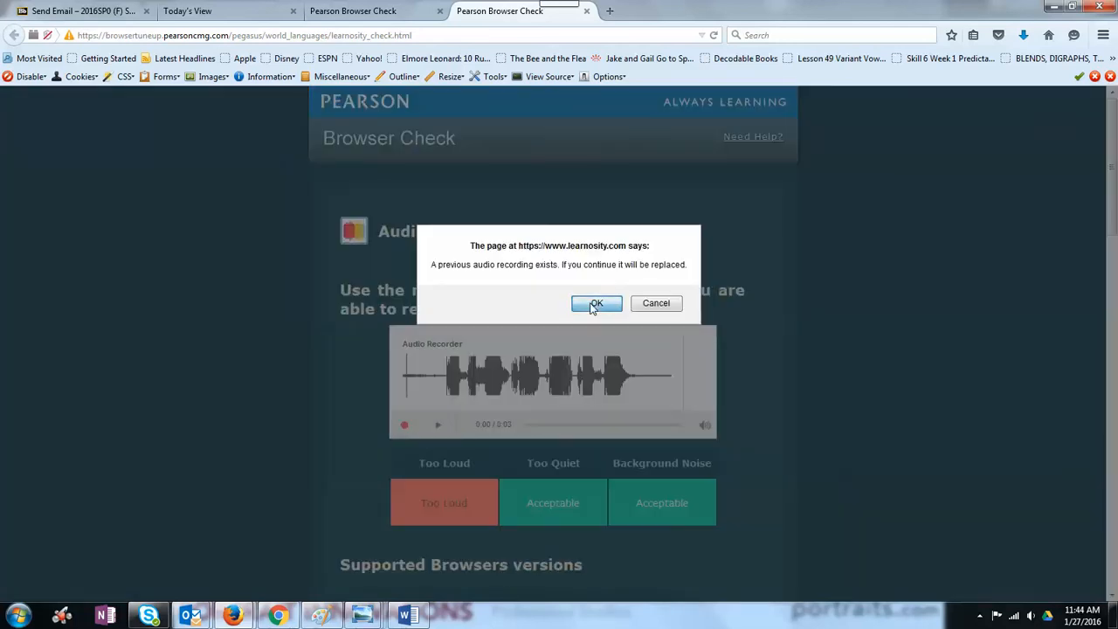
click(597, 304)
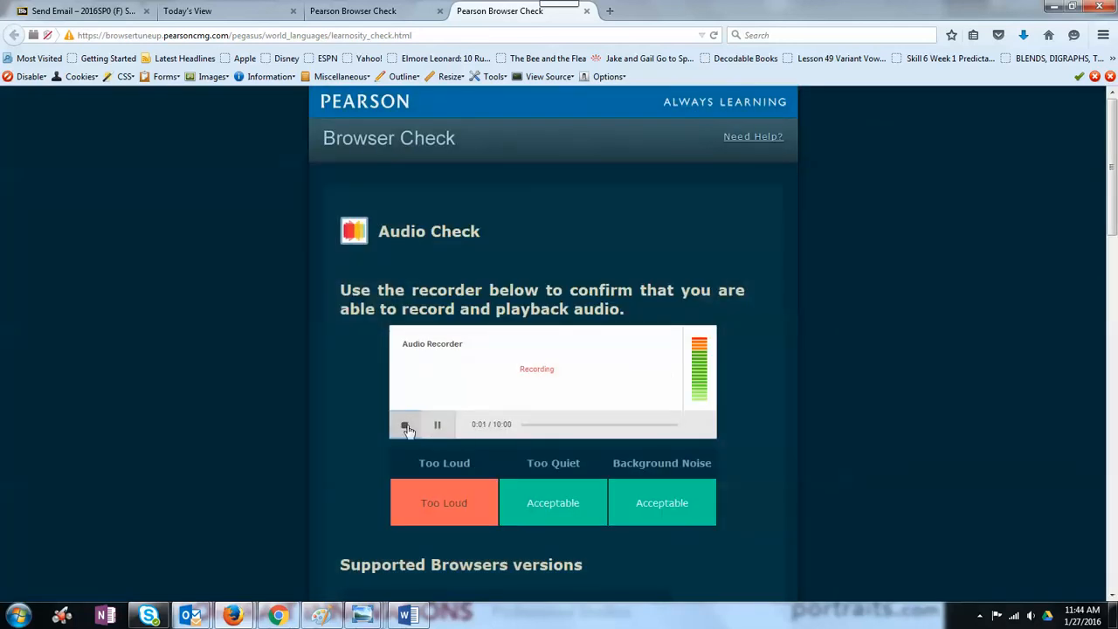
click(405, 424)
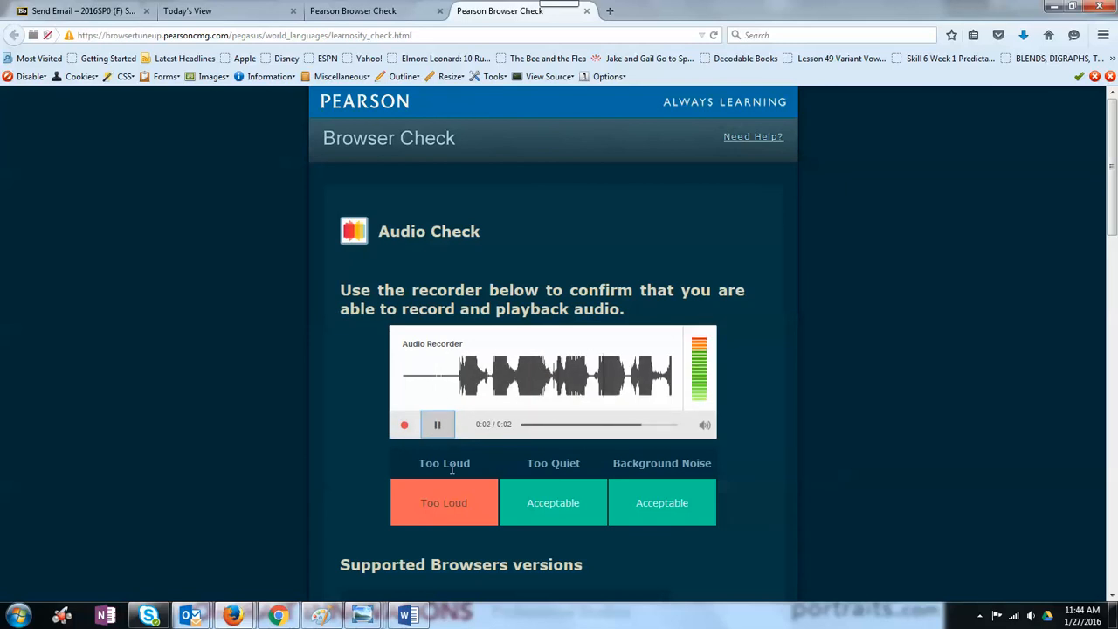
click(437, 424)
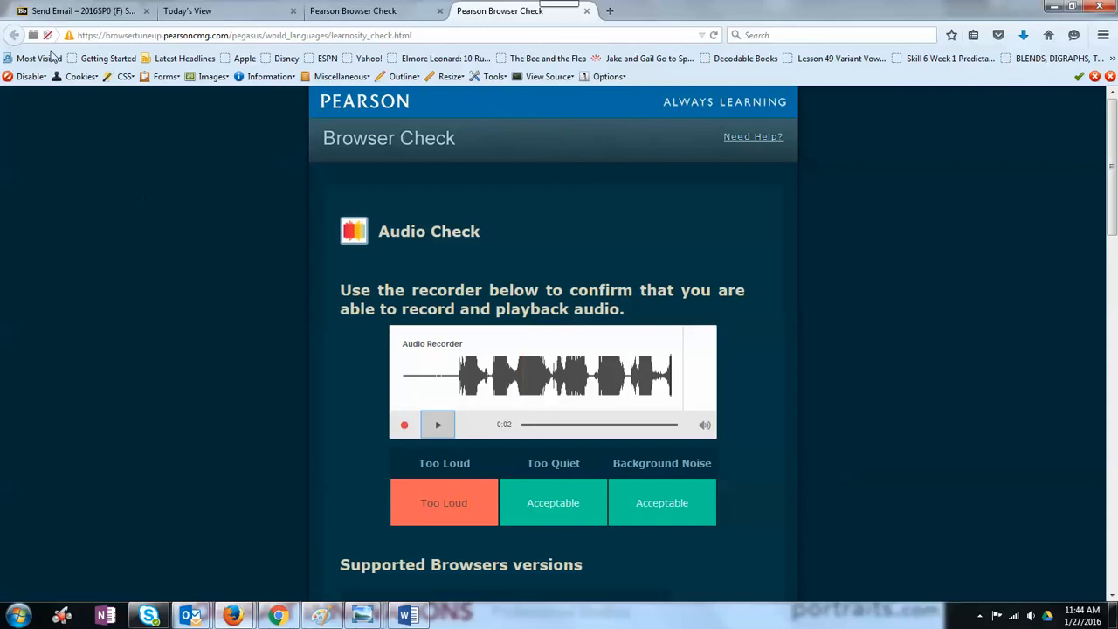
Choose Continue Allowing for the outdated Adobe Flash plugin on this page
click(33, 35)
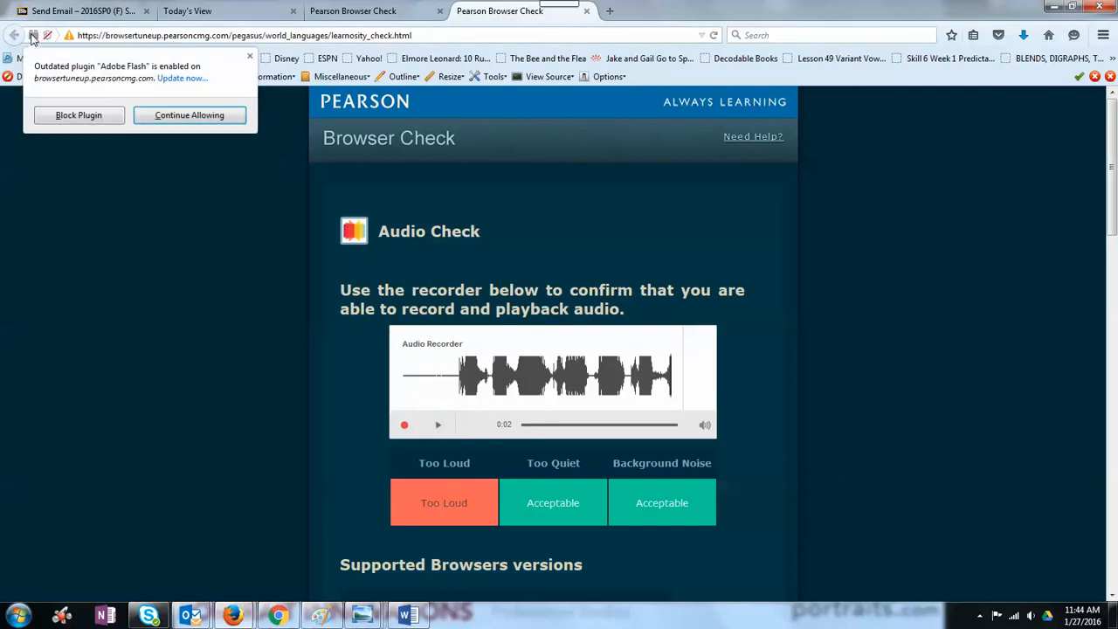
mouse_move(119, 91)
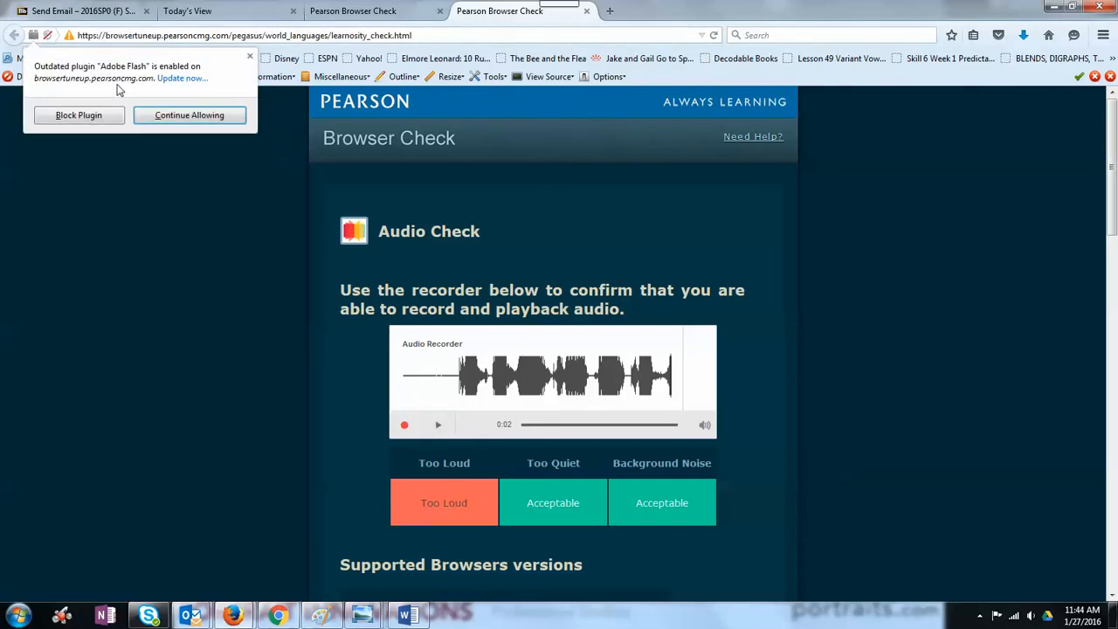
mouse_move(131, 98)
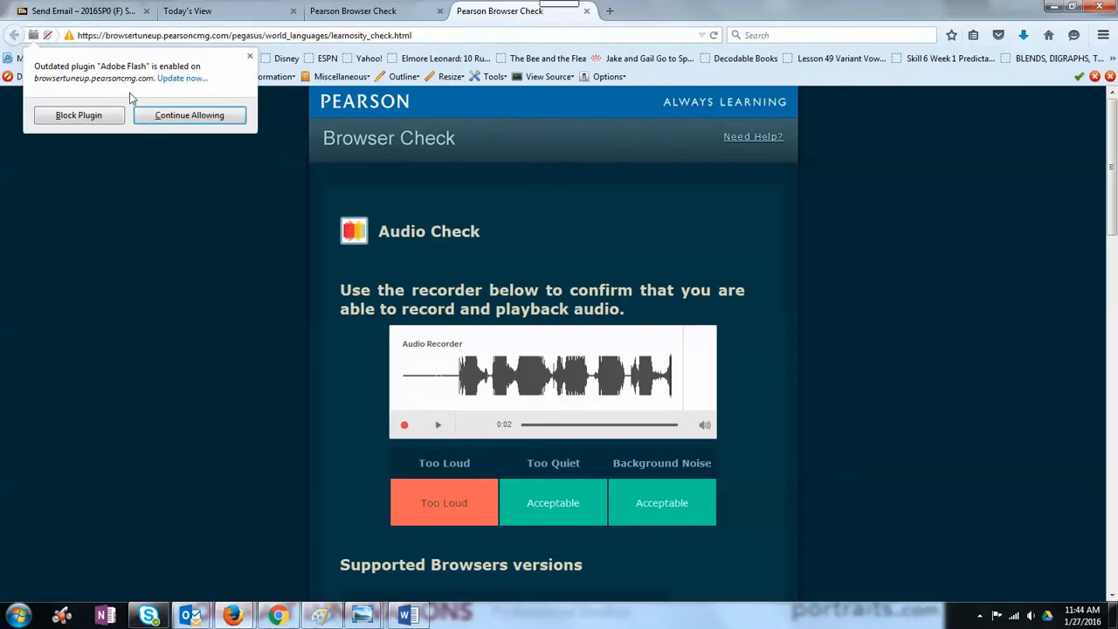
click(189, 115)
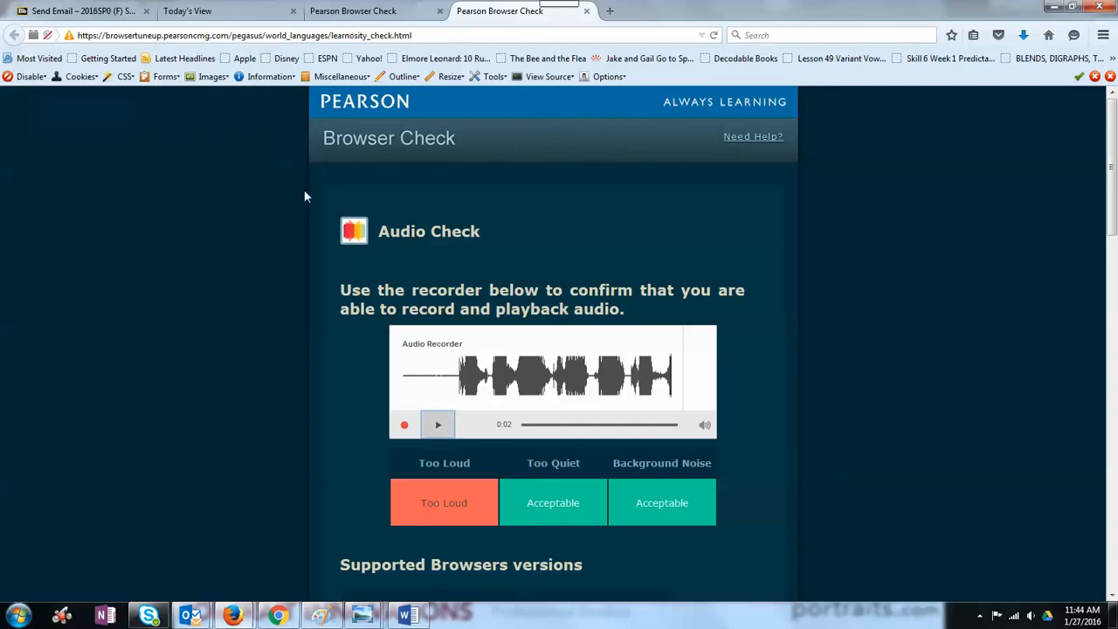
mouse_move(678, 374)
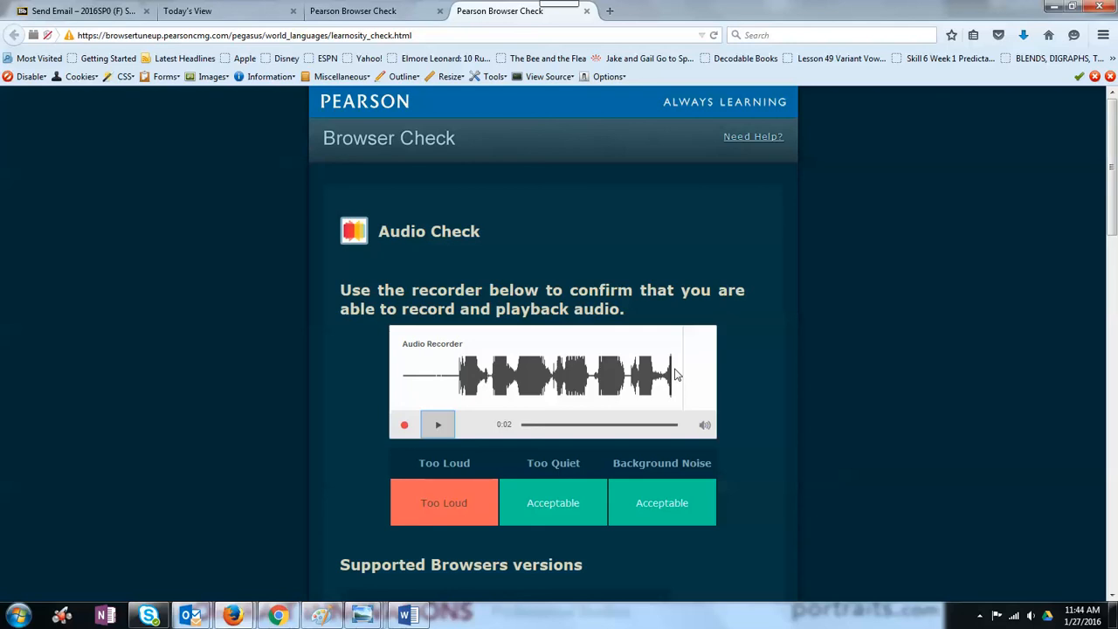
mouse_move(524, 471)
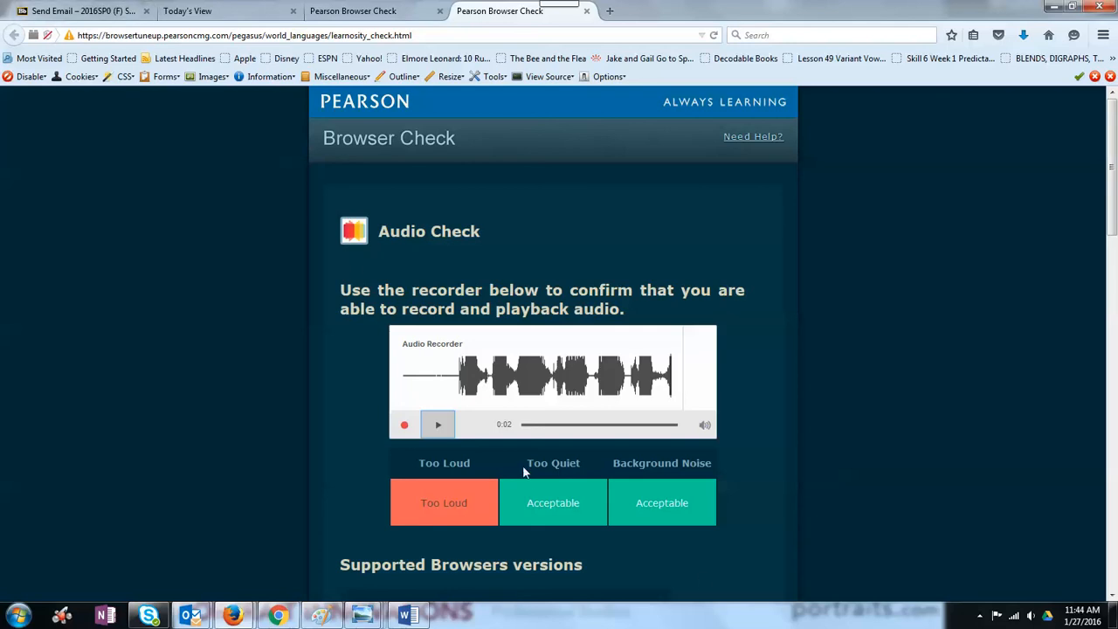
mouse_move(643, 545)
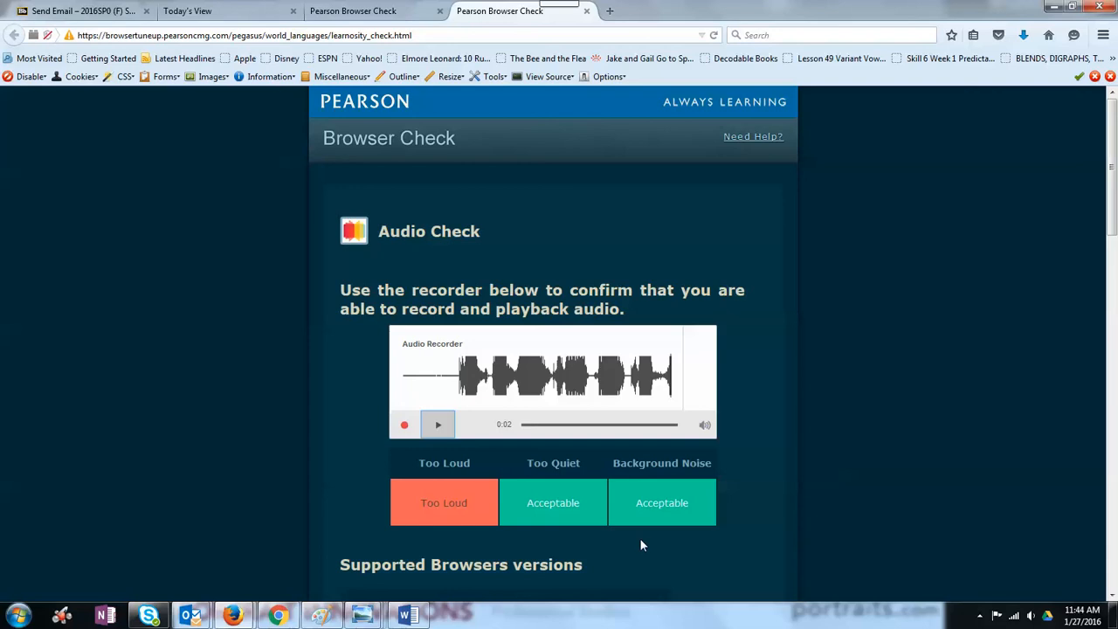